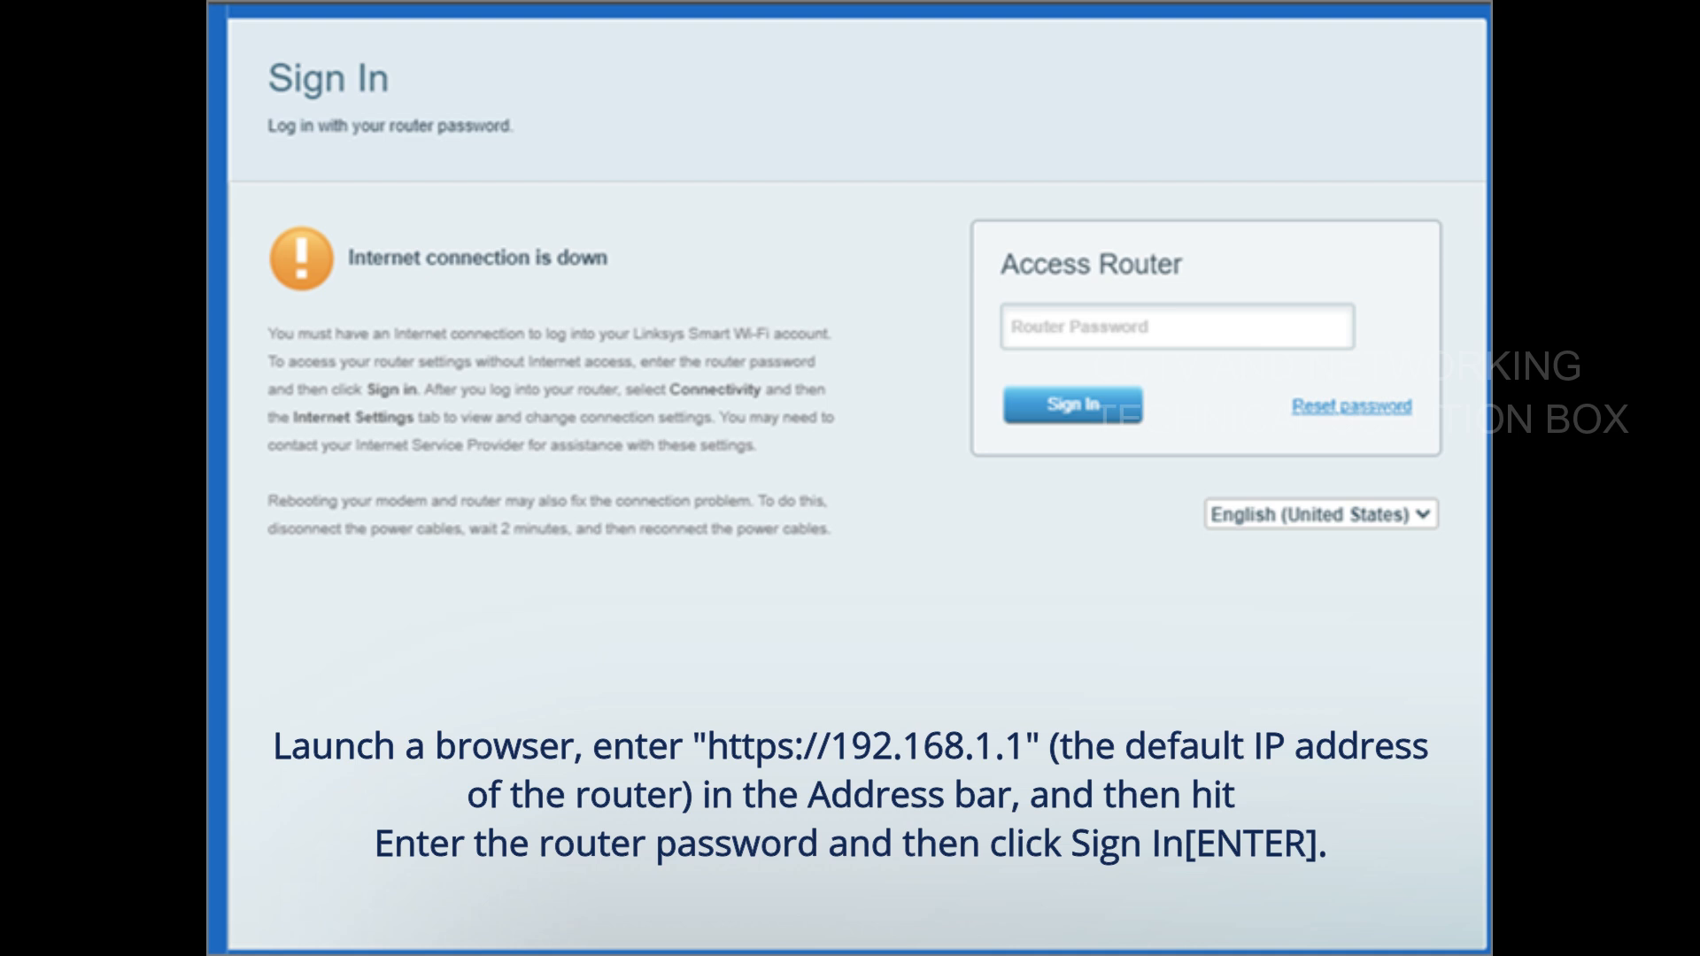
# Sign in to the router with the entered password, reaching the dashboard
pyautogui.click(1070, 404)
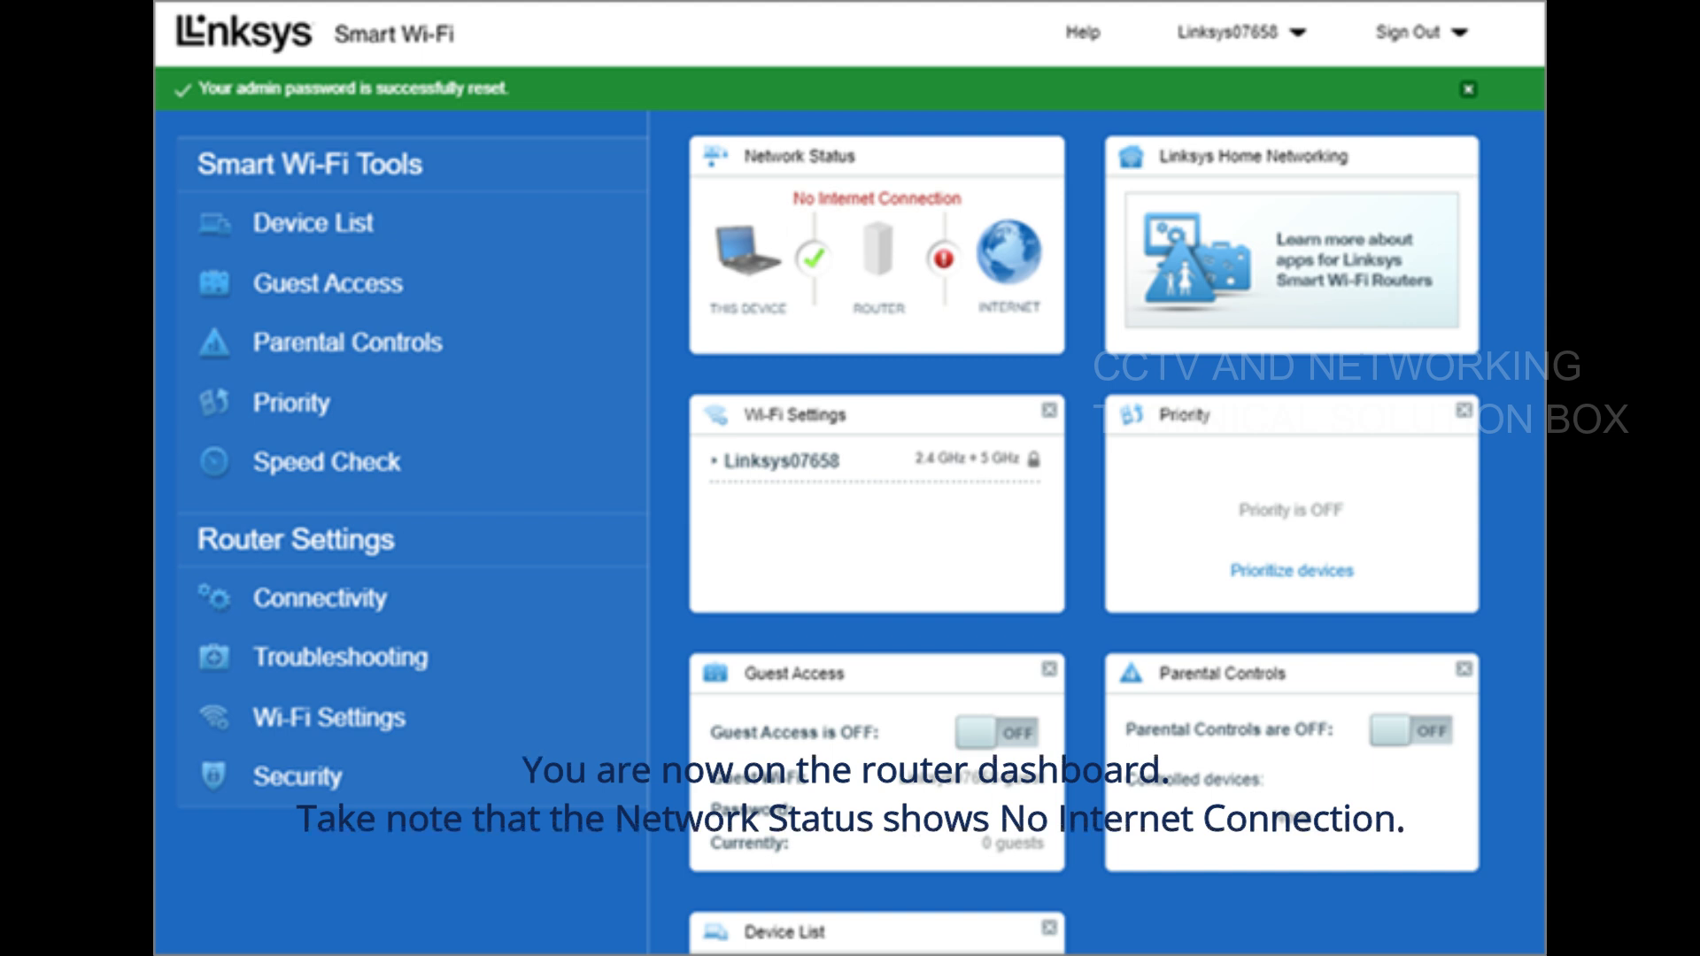
# Go to Connectivity under Router Settings, landing on Internet Settings with Automatic Configuration - DHCP
pyautogui.click(319, 597)
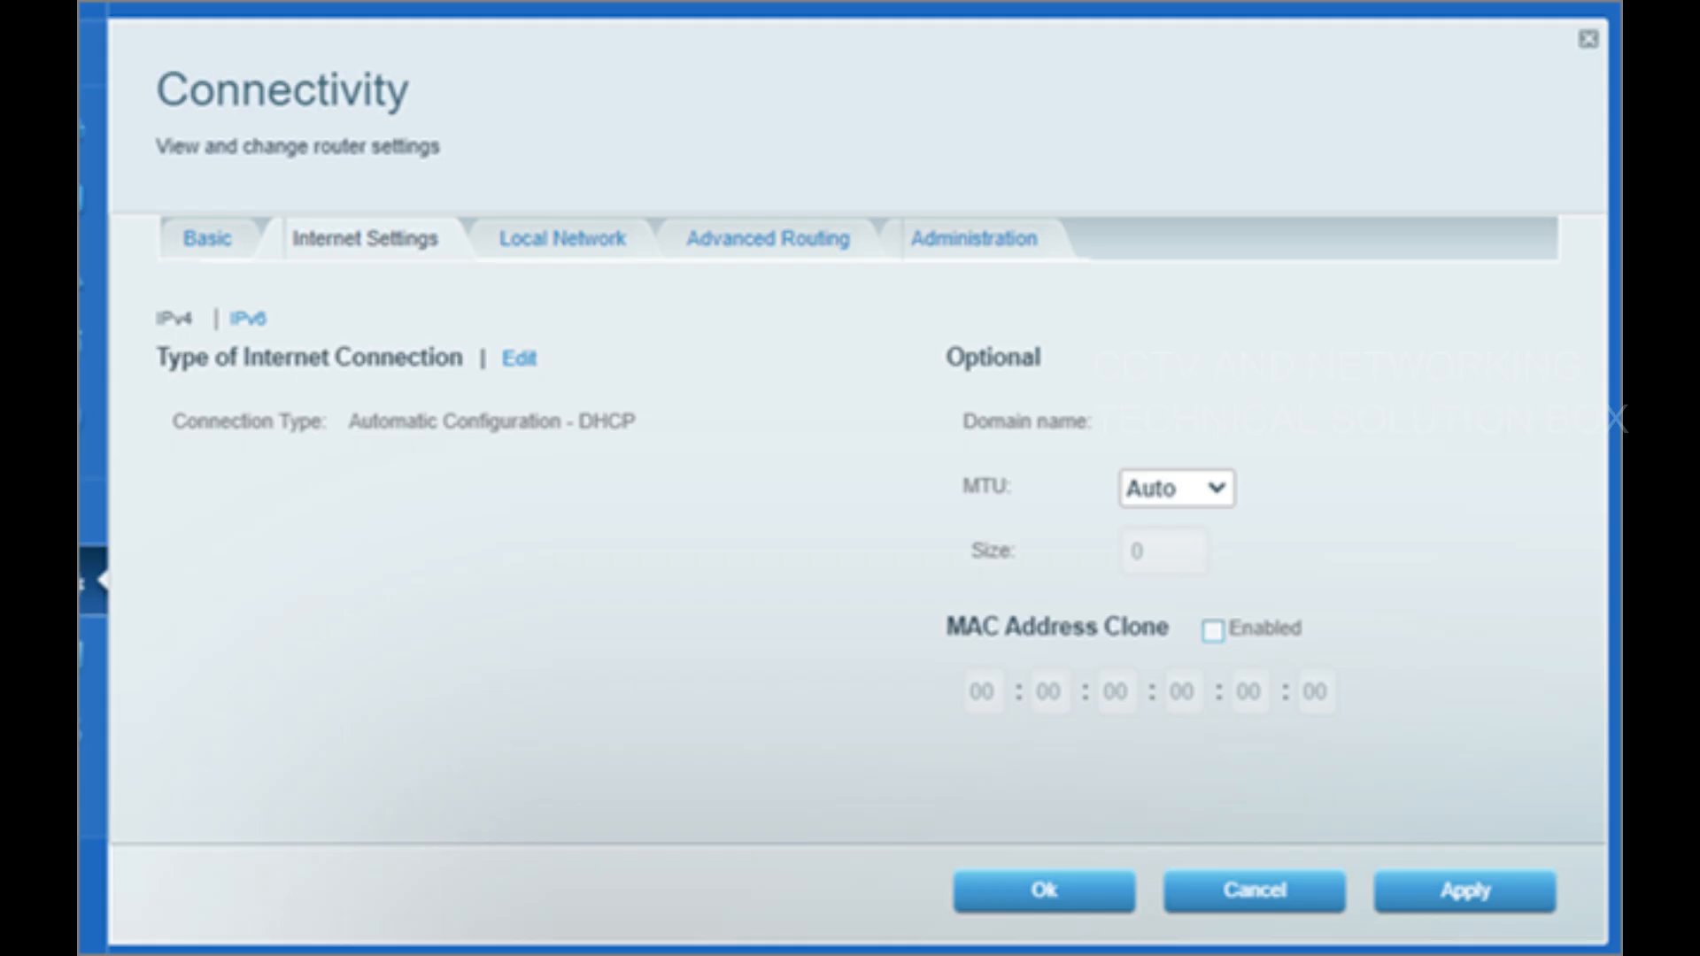